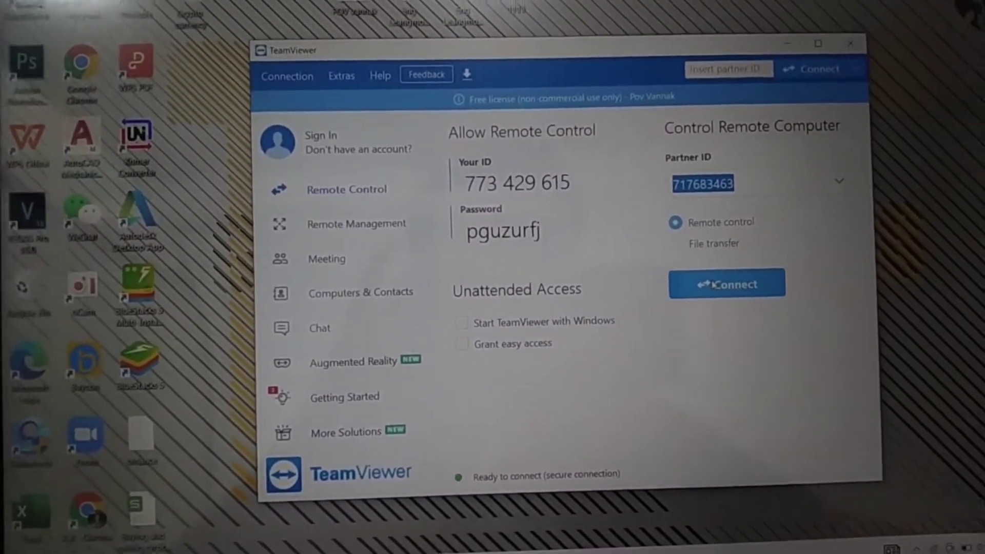
{"action": "left_click", "coordinate": [727, 283]}
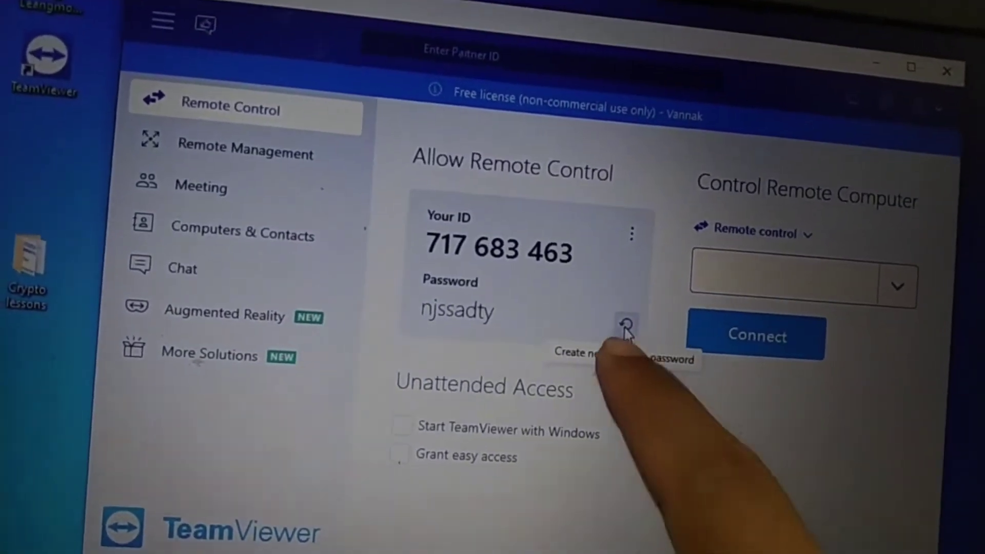
{"action": "left_click", "coordinate": [627, 323]}
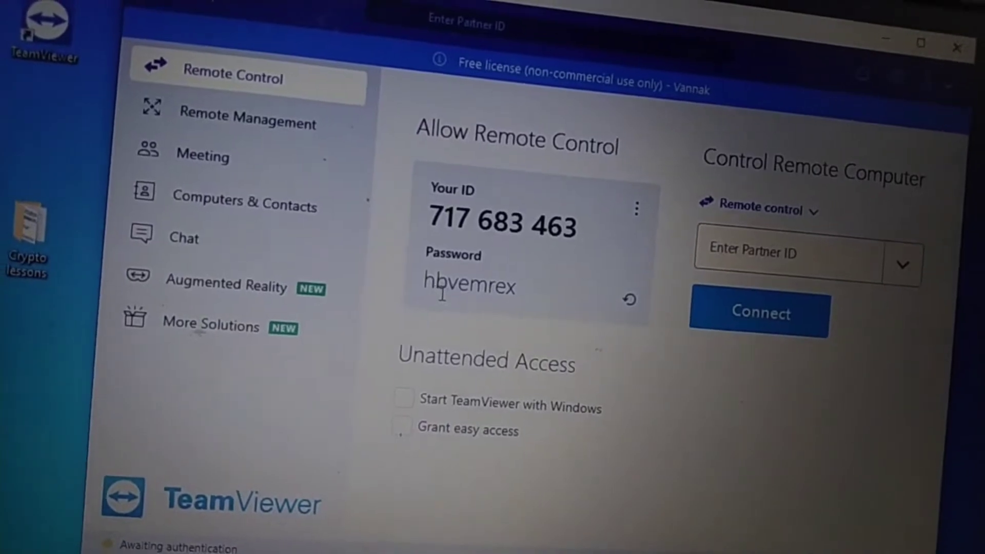
{"action": "left_click", "coordinate": [758, 313]}
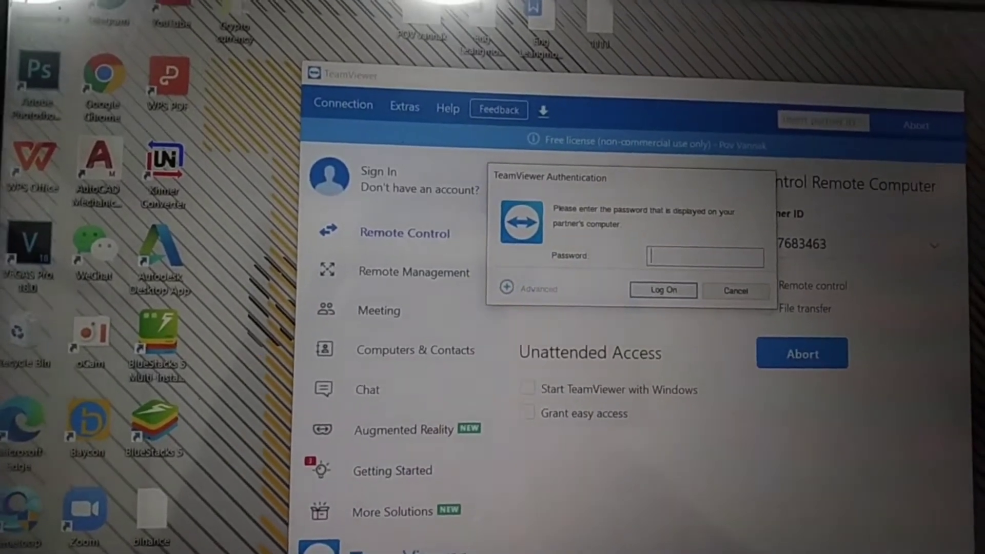
- Type the partner computer's password into the Authentication dialog
{"action": "type", "text": "••"}
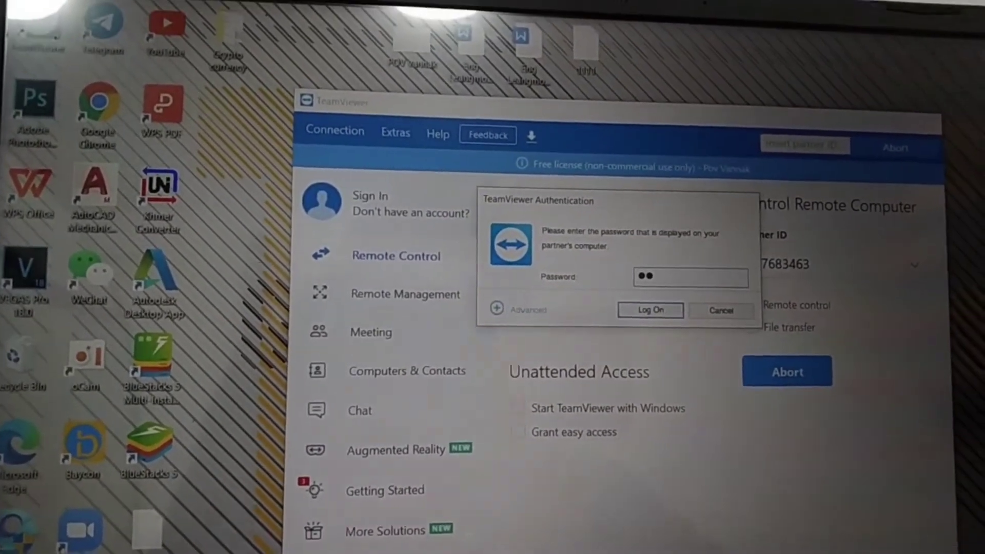
{"action": "type", "text": "•"}
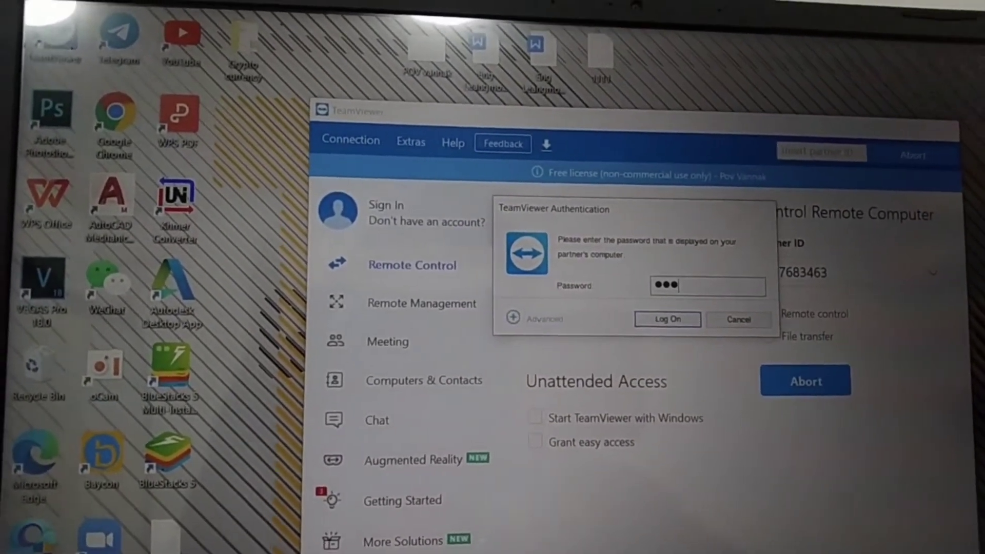
{"action": "type", "text": "•"}
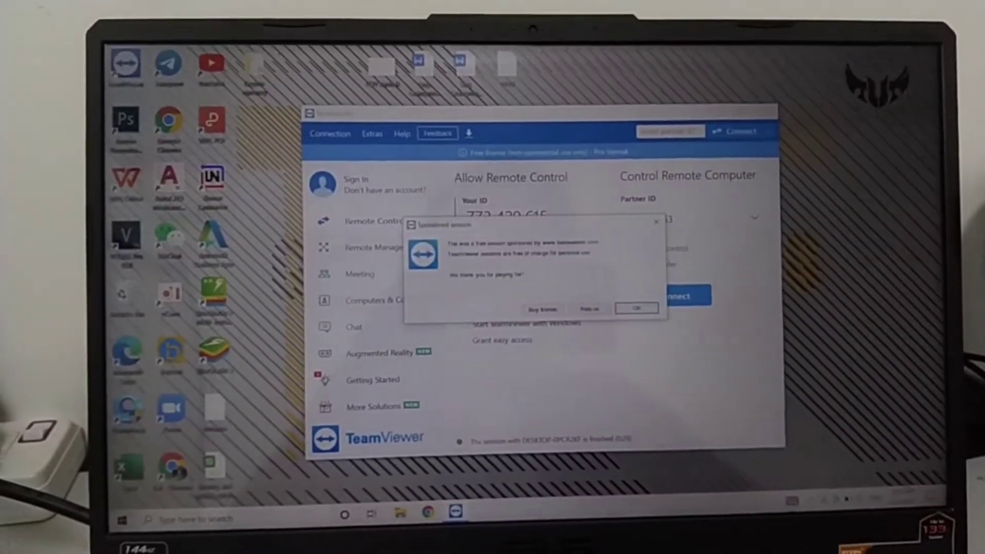
- Close the Sponsored session notice with OK
{"action": "left_click", "coordinate": [635, 308]}
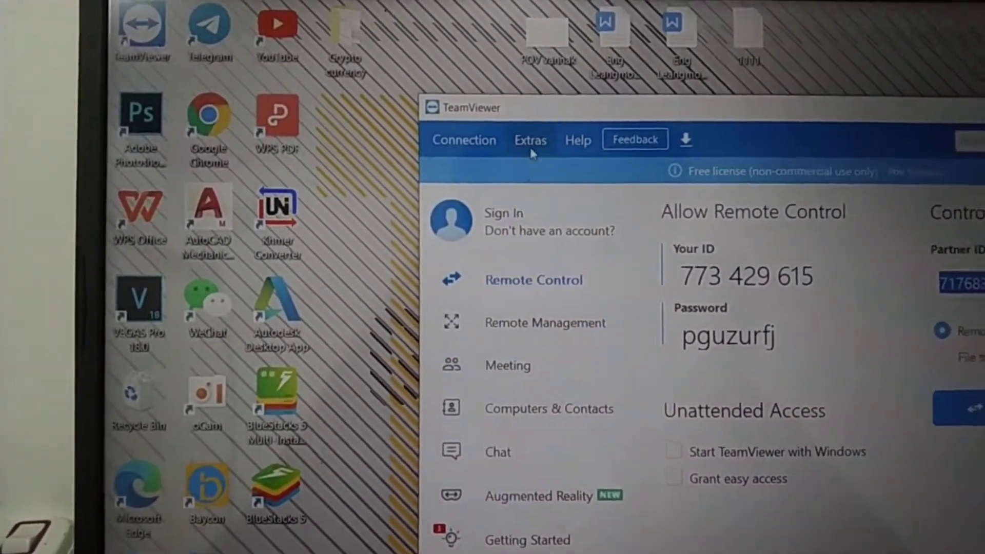
- Set Incoming LAN connections to 'accept exclusively' in Extras > Options
{"action": "left_click", "coordinate": [530, 139]}
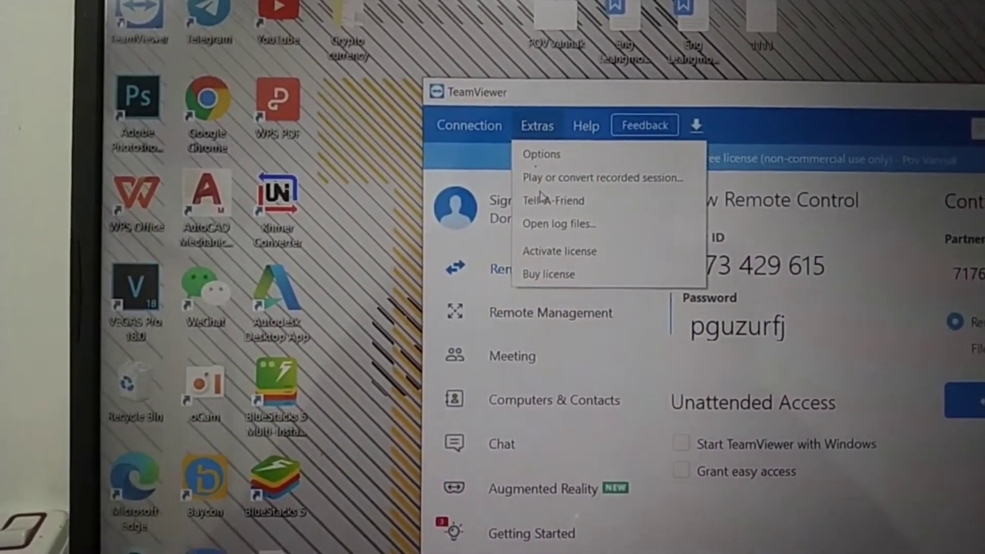
{"action": "left_click", "coordinate": [586, 122]}
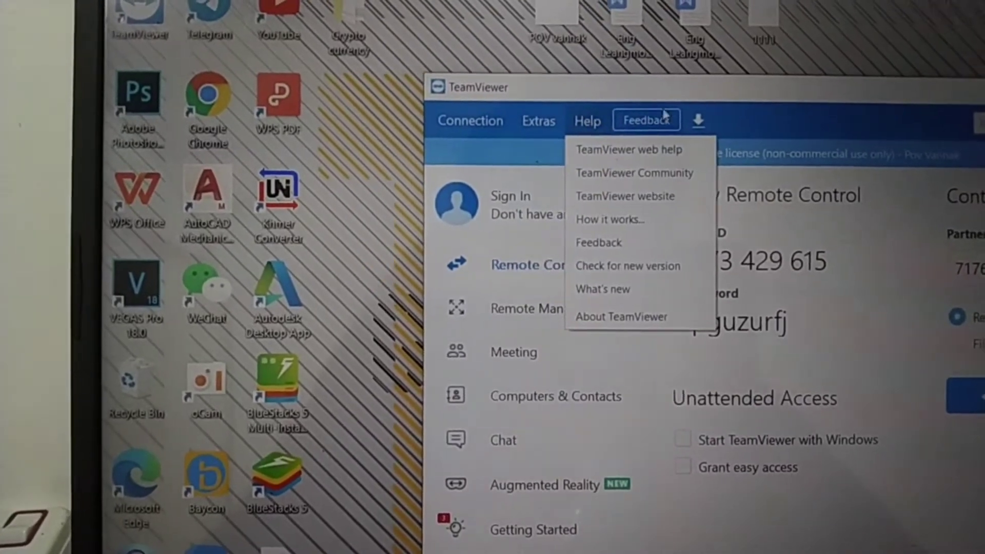
{"action": "left_click", "coordinate": [538, 120]}
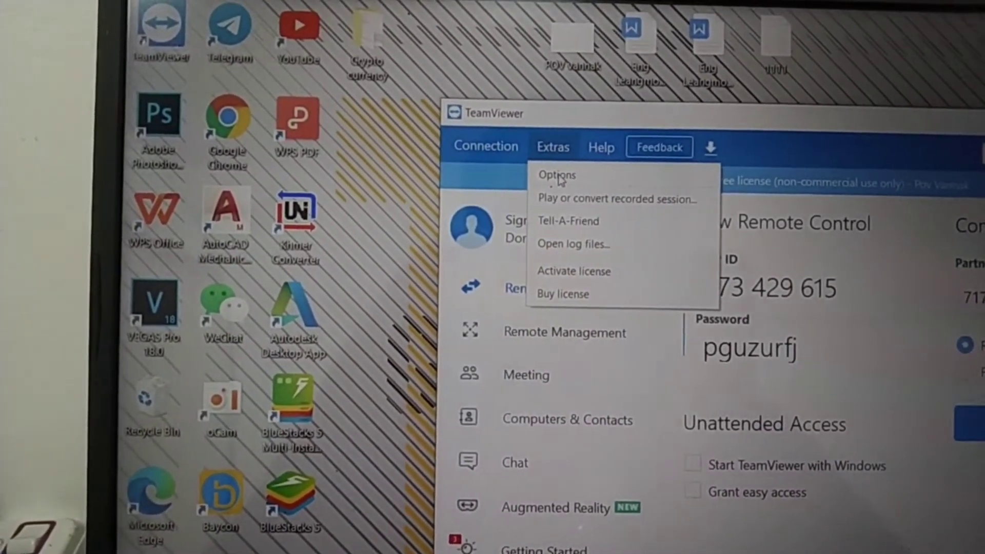
{"action": "left_click", "coordinate": [557, 175]}
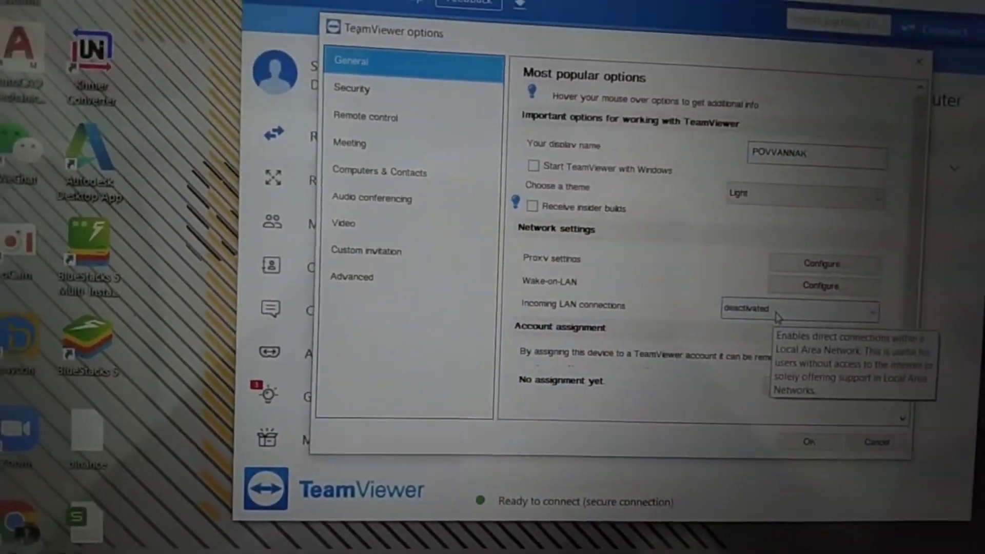
{"action": "left_click", "coordinate": [797, 308]}
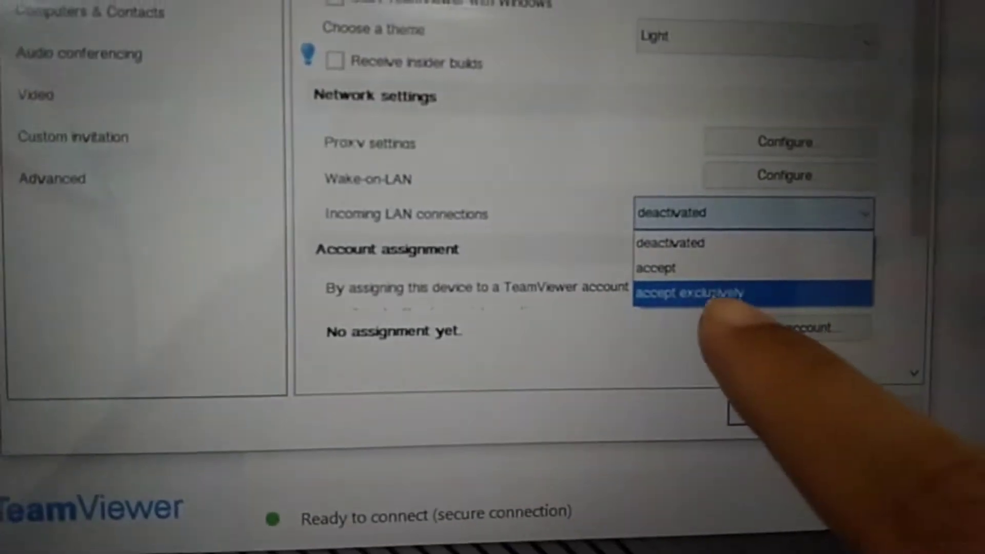
{"action": "left_click", "coordinate": [688, 293]}
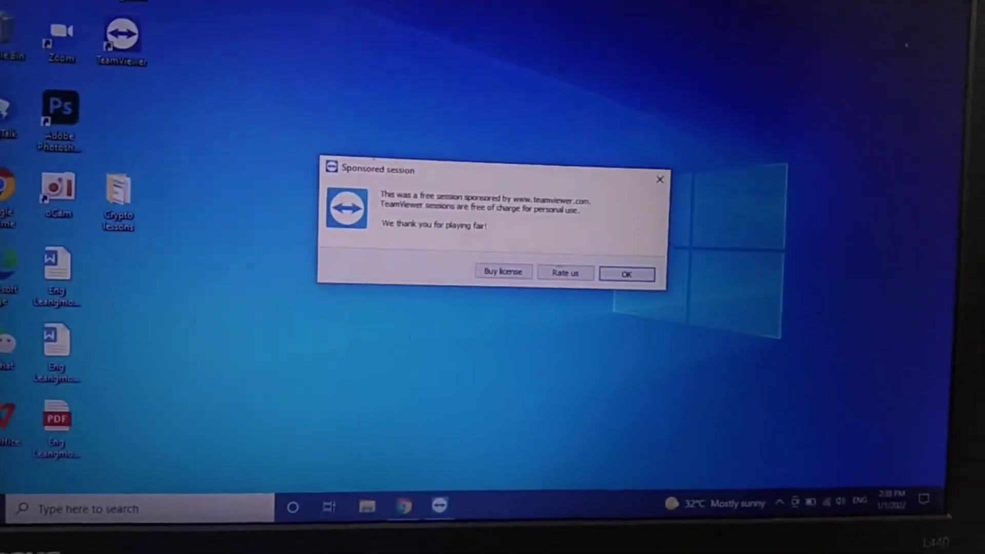
- Dismiss the second computer's sponsored notice and set it to accept LAN connections exclusively
{"action": "left_click", "coordinate": [626, 274]}
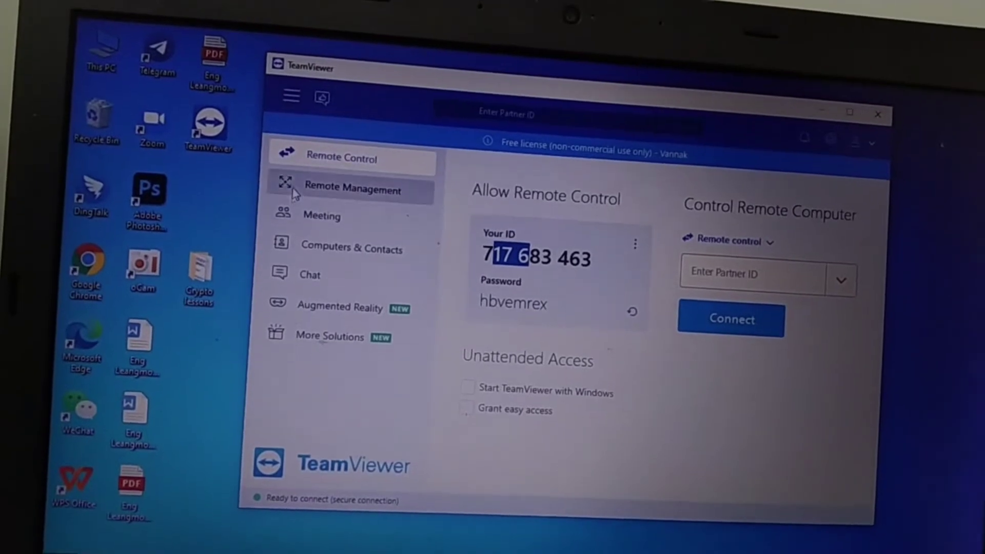
{"action": "left_click", "coordinate": [290, 97]}
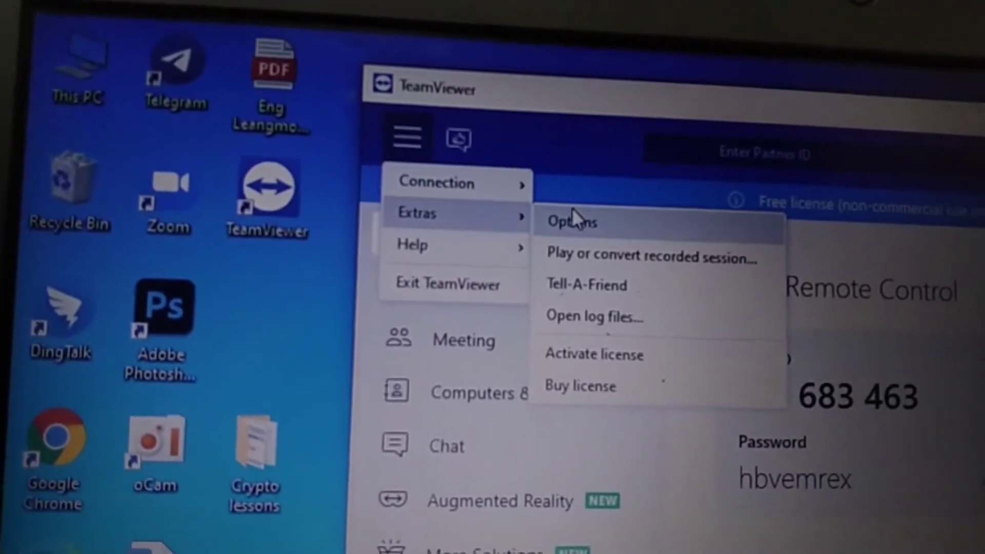
{"action": "left_click", "coordinate": [571, 221]}
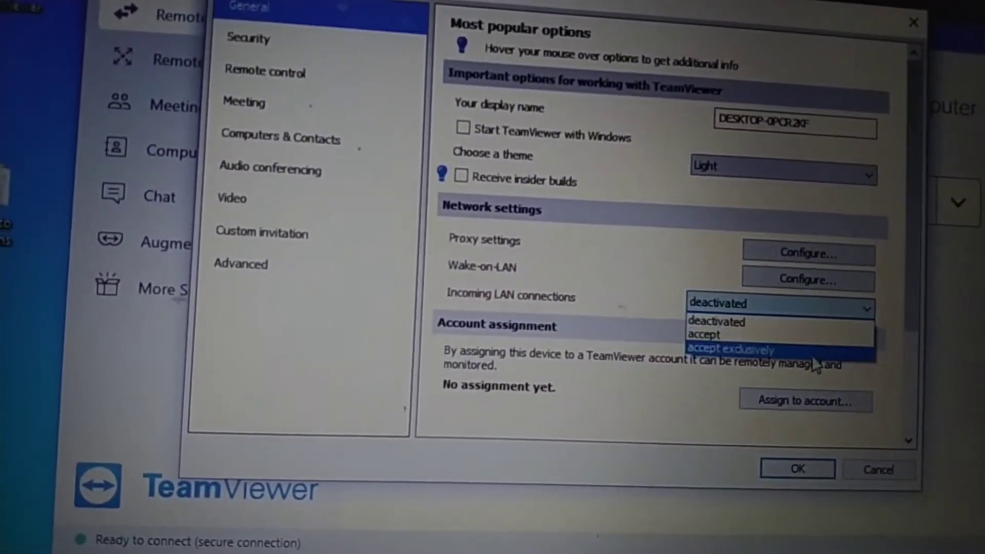
{"action": "left_click", "coordinate": [741, 349]}
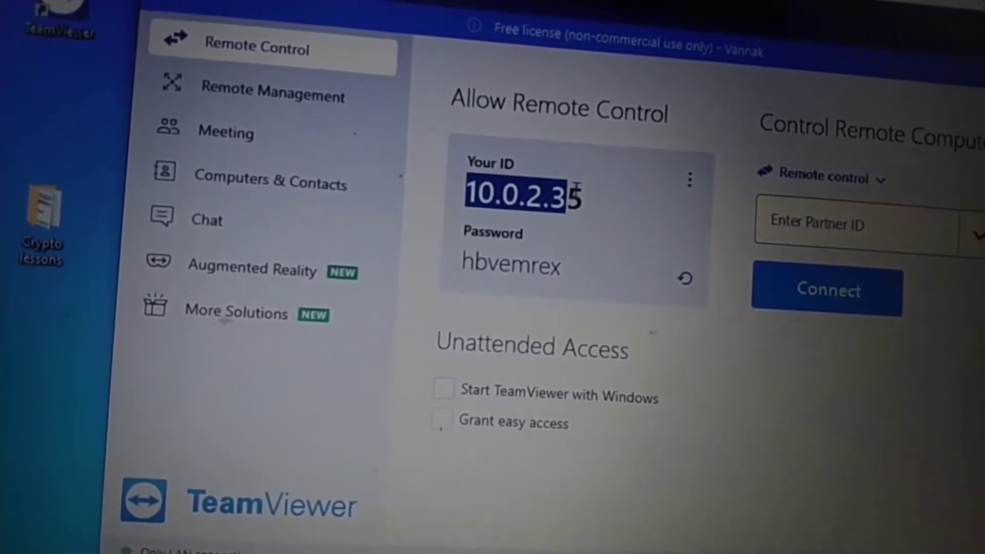
- Generate a new access password three times in a row
{"action": "left_click", "coordinate": [684, 278]}
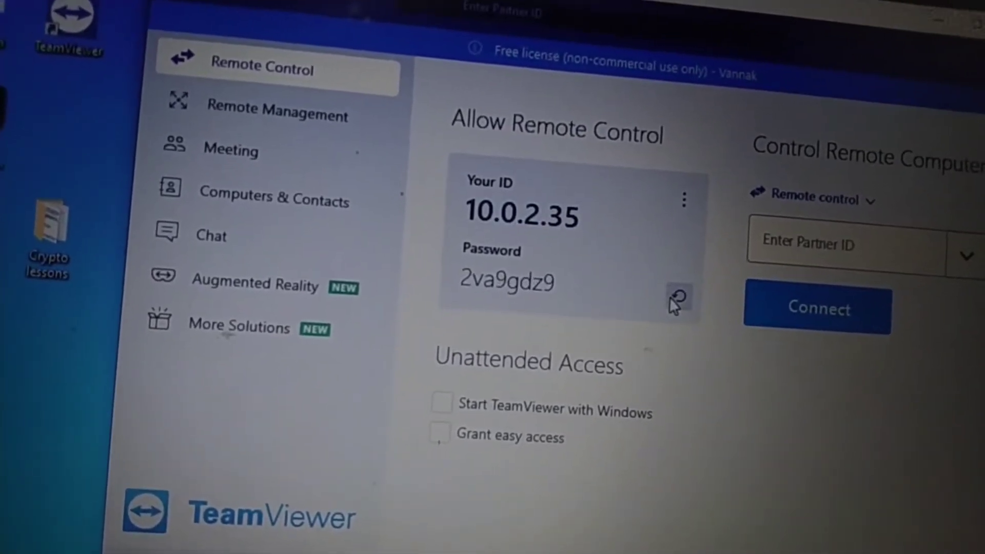
{"action": "left_click", "coordinate": [677, 297]}
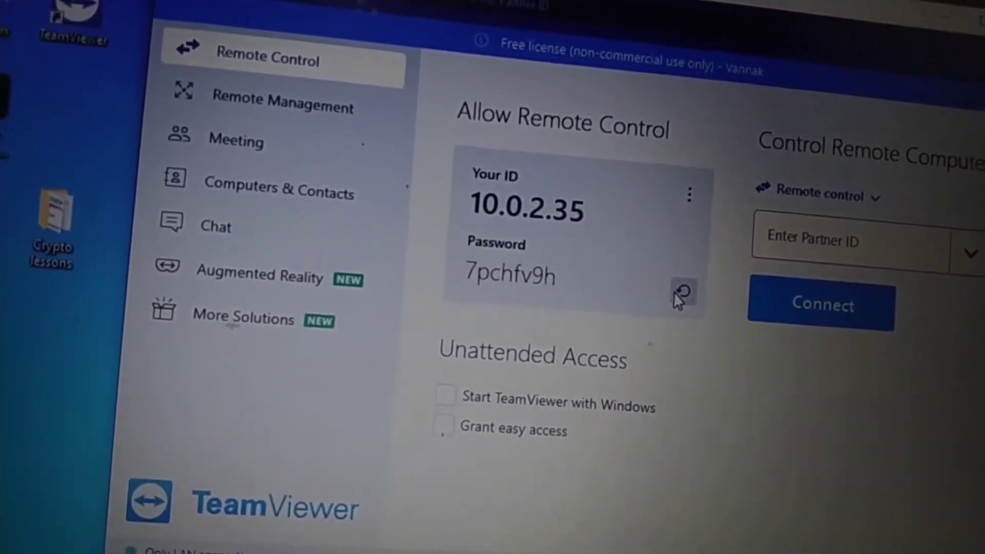
{"action": "left_click", "coordinate": [682, 292]}
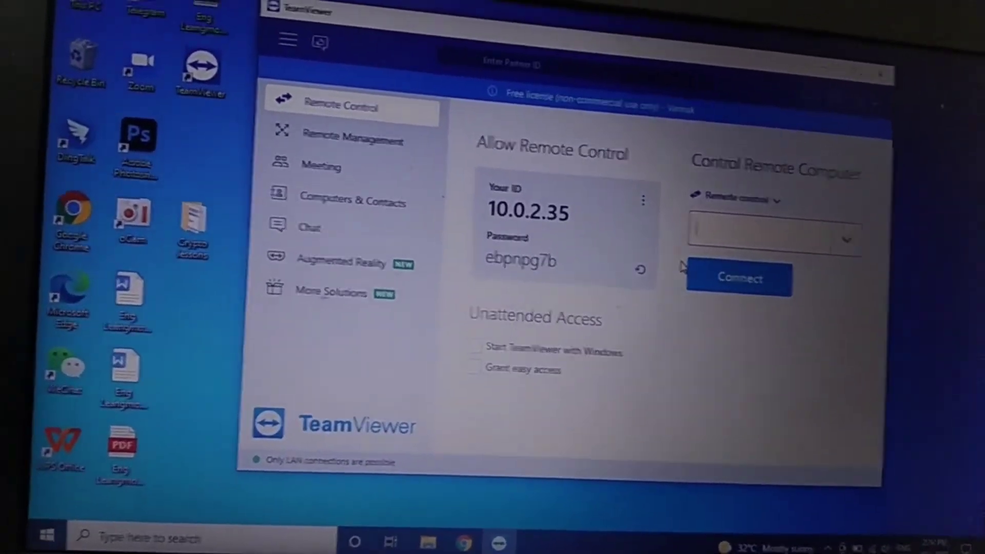
- Enter partner ID 10.0.1.17, start connecting, then abort the attempt
{"action": "type", "text": "10.0"}
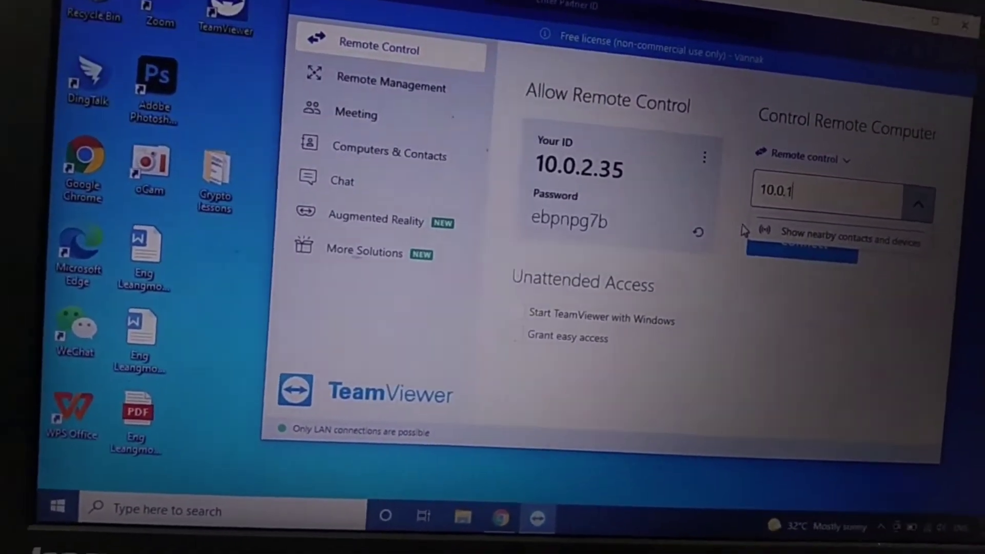
{"action": "type", "text": ".17"}
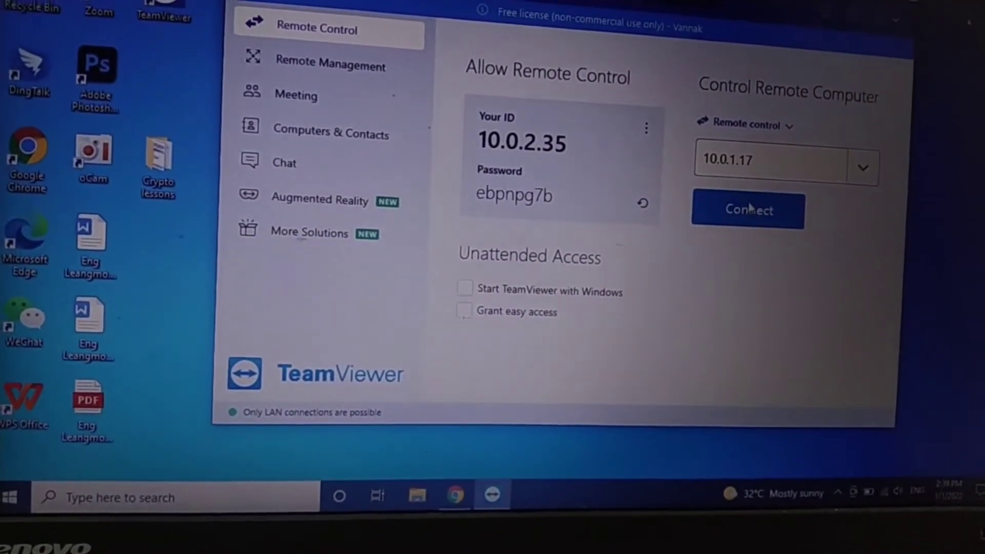
{"action": "left_click", "coordinate": [747, 210]}
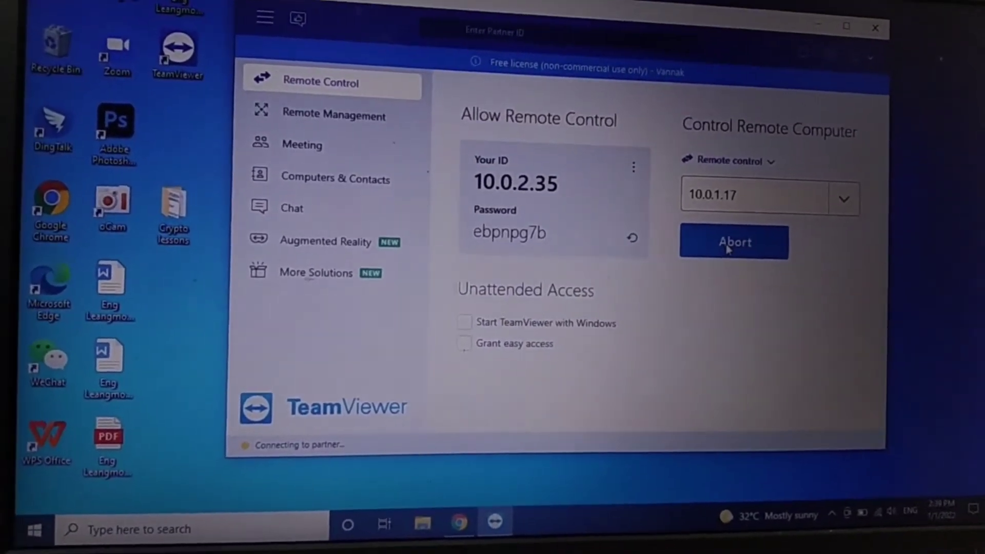
{"action": "left_click", "coordinate": [733, 242]}
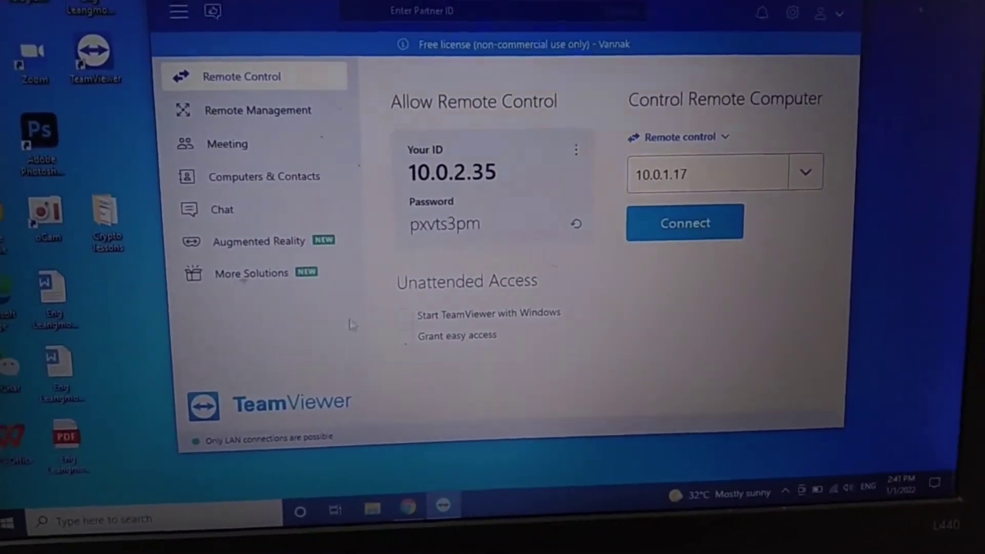
- Open the older-style TeamViewer window on computer 10.0.1.17
{"action": "left_click", "coordinate": [685, 222]}
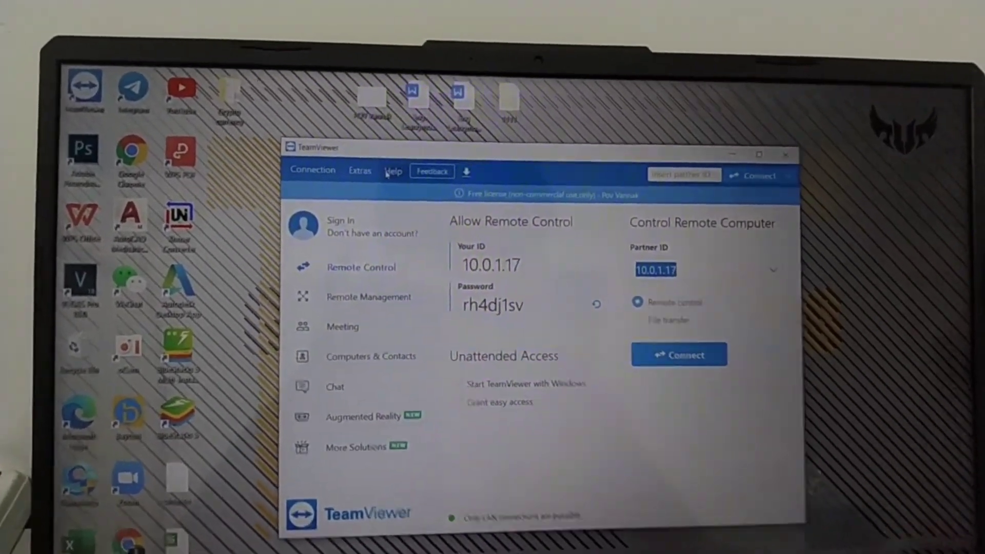
- Run Help > Check for new version and close the update offer
{"action": "left_click", "coordinate": [392, 170]}
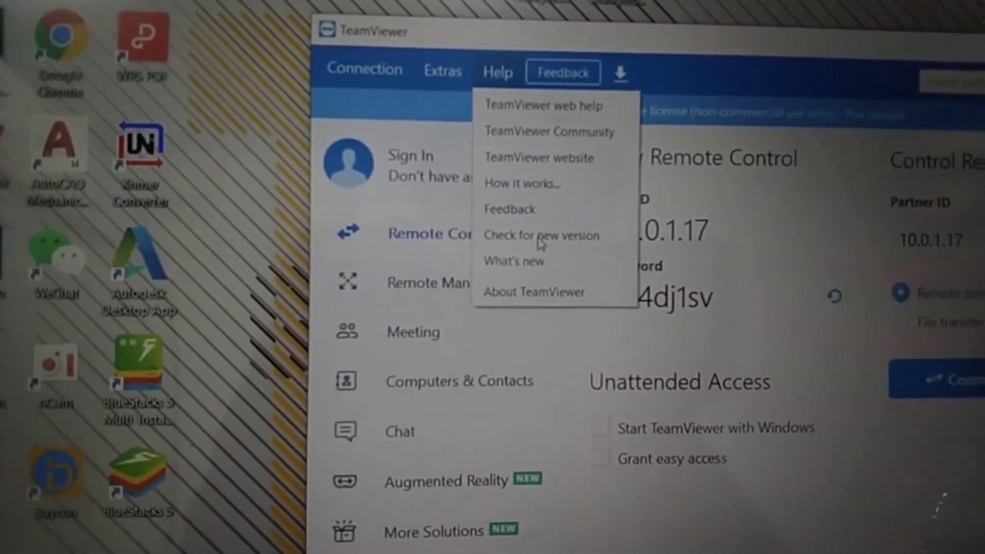
{"action": "left_click", "coordinate": [539, 236]}
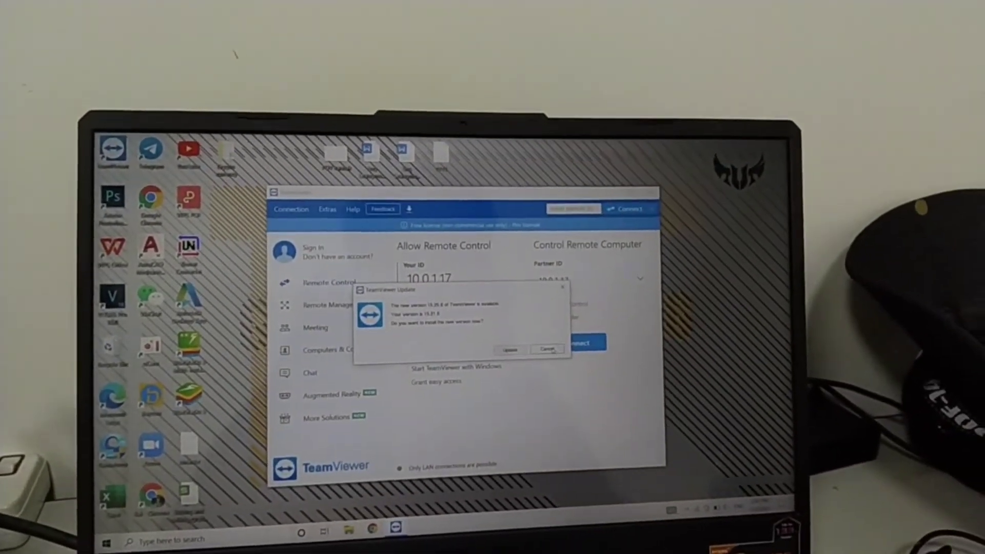
{"action": "left_click", "coordinate": [547, 349]}
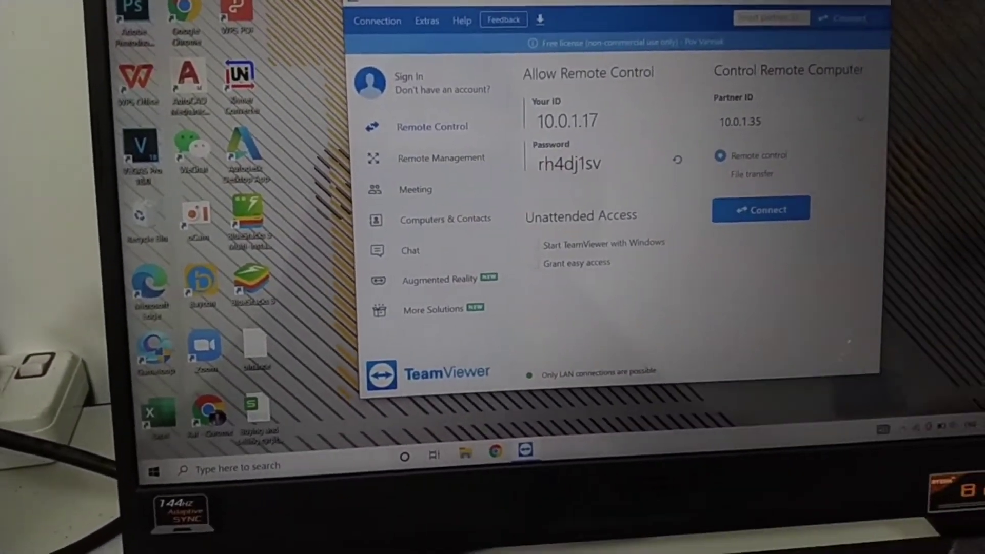
- Correct the partner ID to 10.0.2.35 and try connecting
{"action": "left_click", "coordinate": [761, 210]}
{"action": "type", "text": "2"}
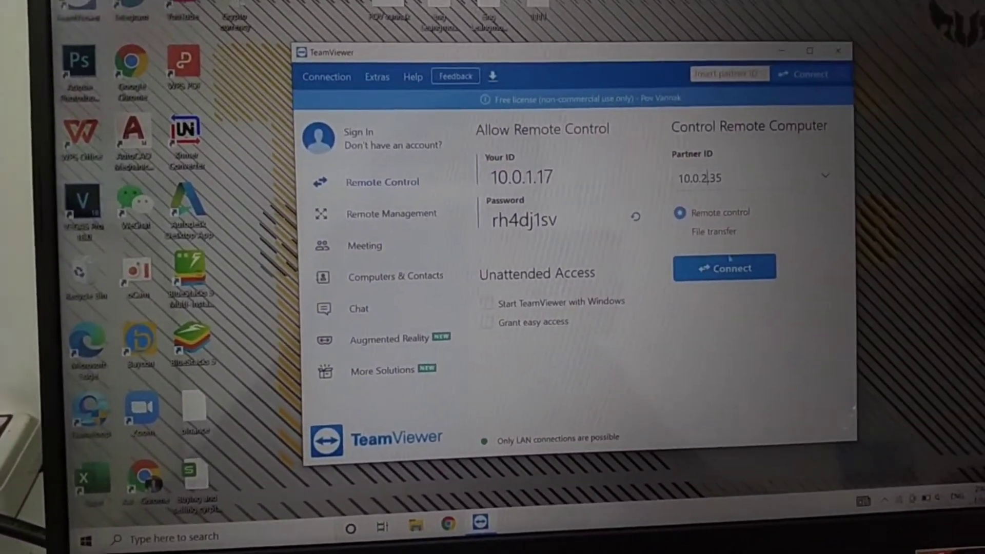
{"action": "left_click", "coordinate": [724, 267]}
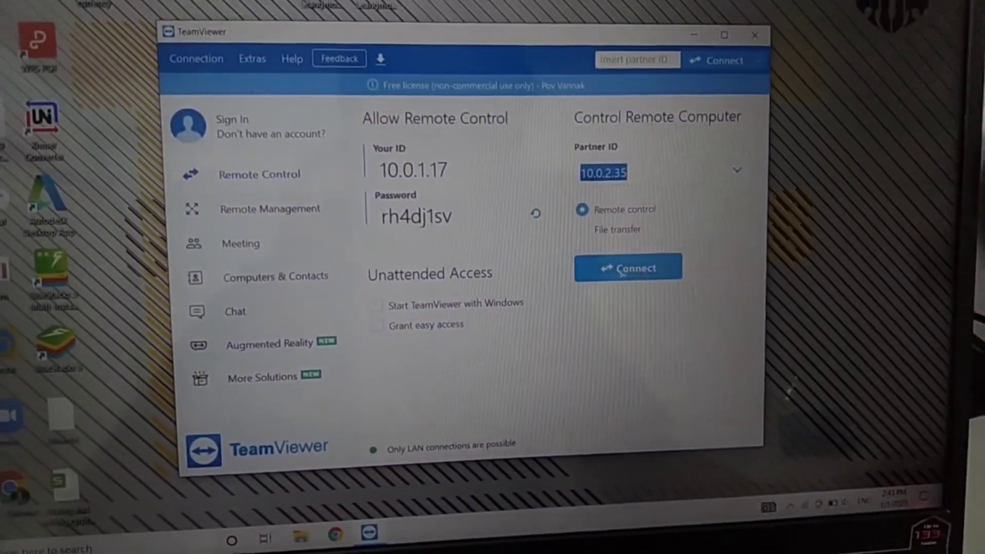
{"action": "left_click", "coordinate": [627, 267]}
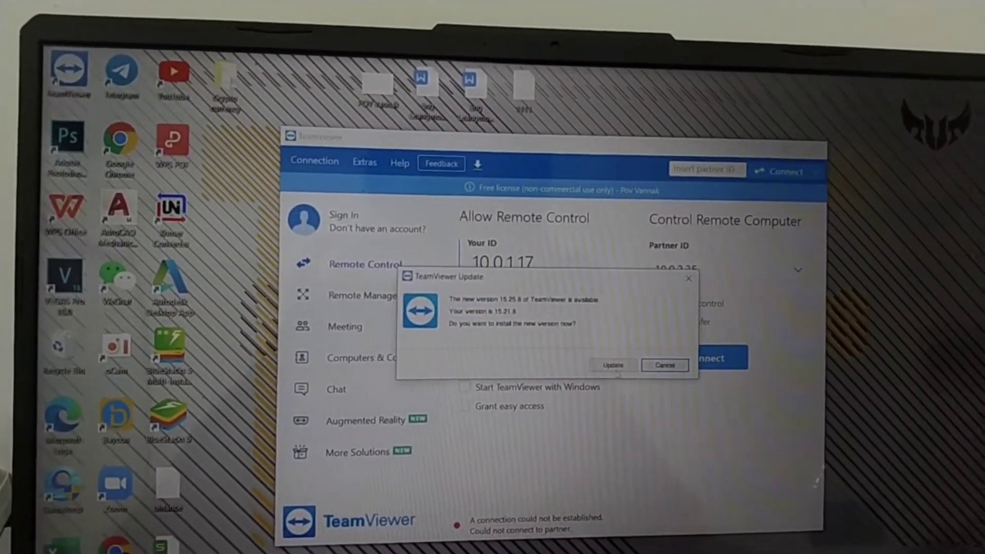
- Install the newer TeamViewer version and fix the partner ID to 10.0.2.35
{"action": "left_click", "coordinate": [612, 365]}
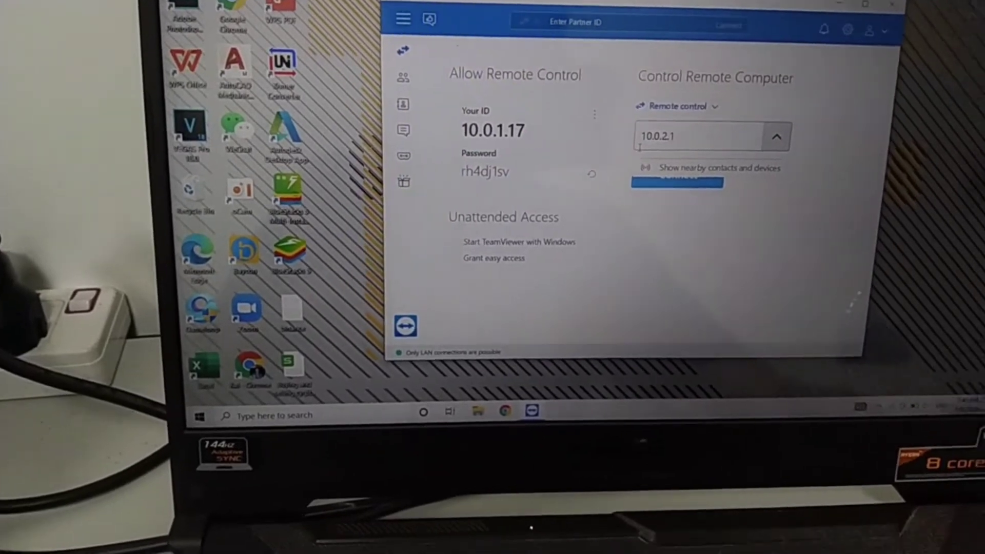
{"action": "key", "text": "BackSpace"}
{"action": "type", "text": "3"}
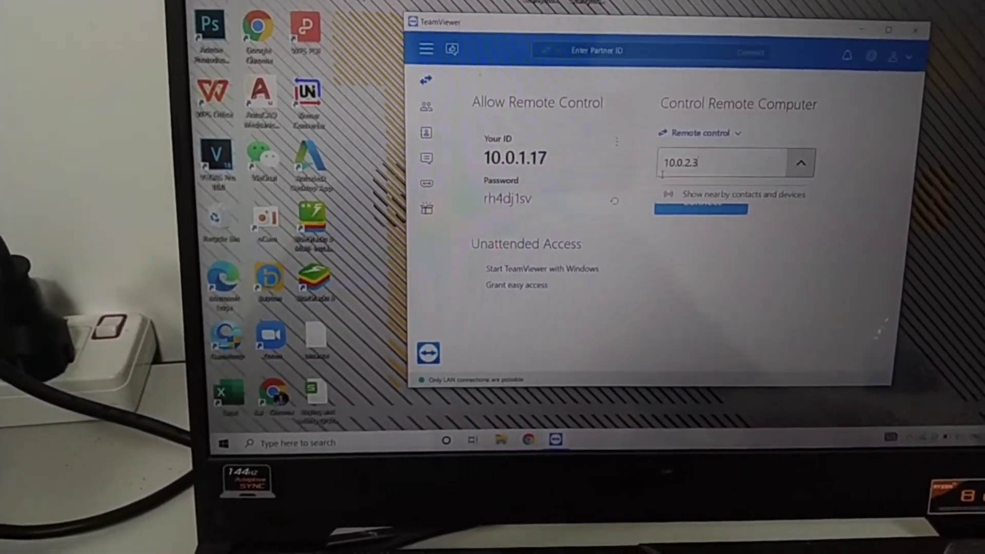
{"action": "type", "text": "5"}
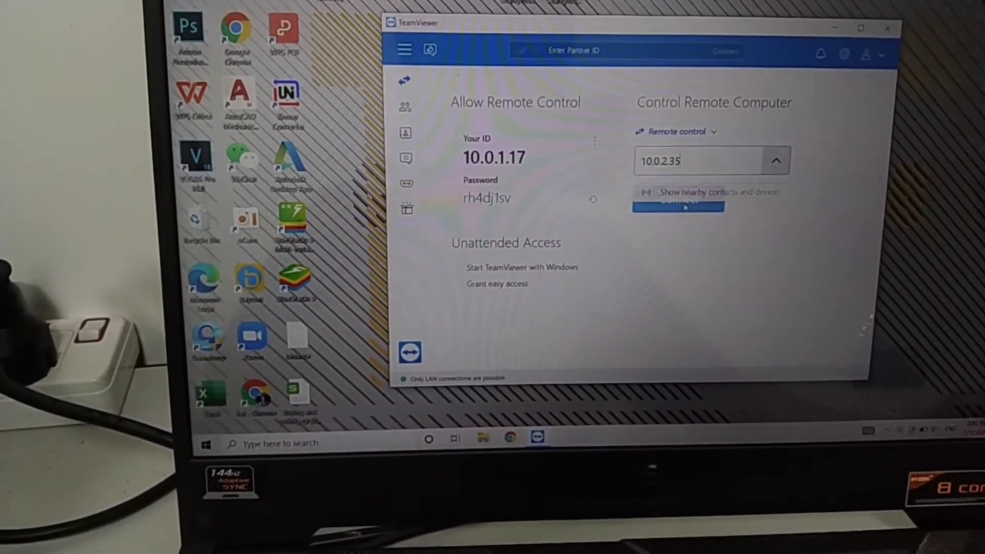